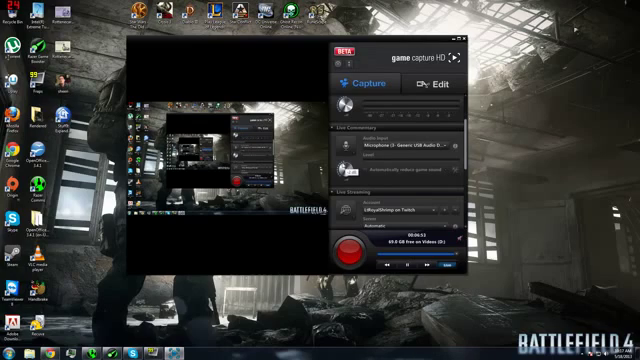
pyautogui.moveTo(350, 168)
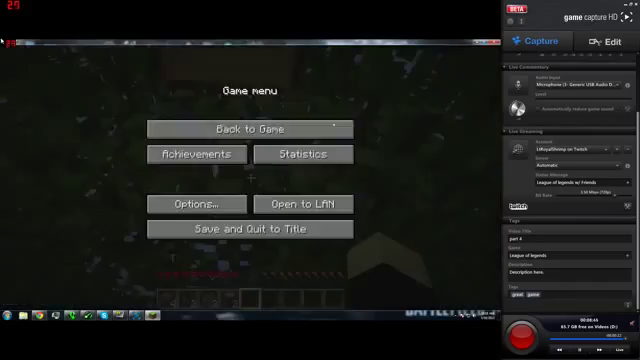
# - Resume Minecraft via Back to Game, then reopen the game menu with Escape
pyautogui.click(250, 126)
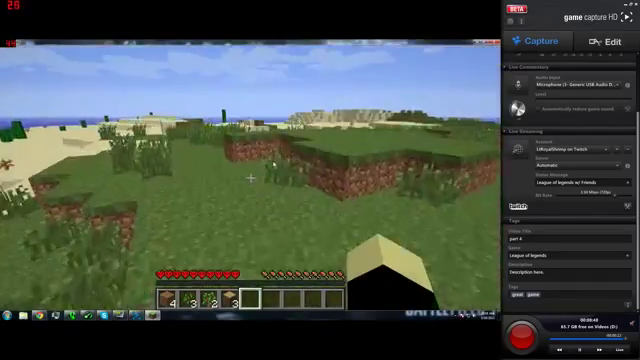
pyautogui.press('Escape')
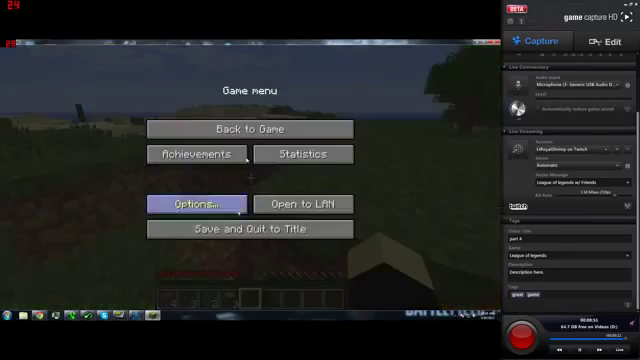